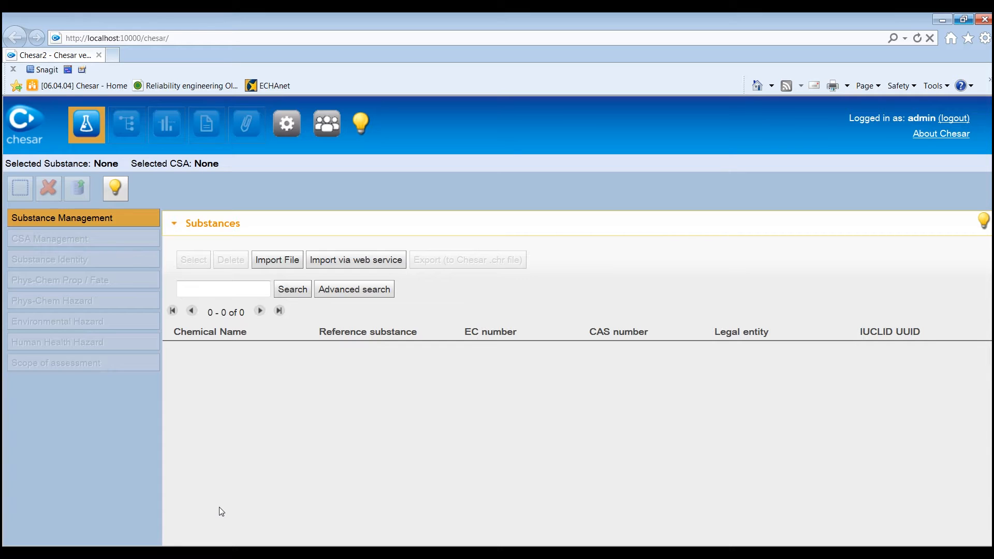
# Step: Import the ECHA substance file with its Default CSA and view its phys-chem and fate properties
pyautogui.click(59, 249)
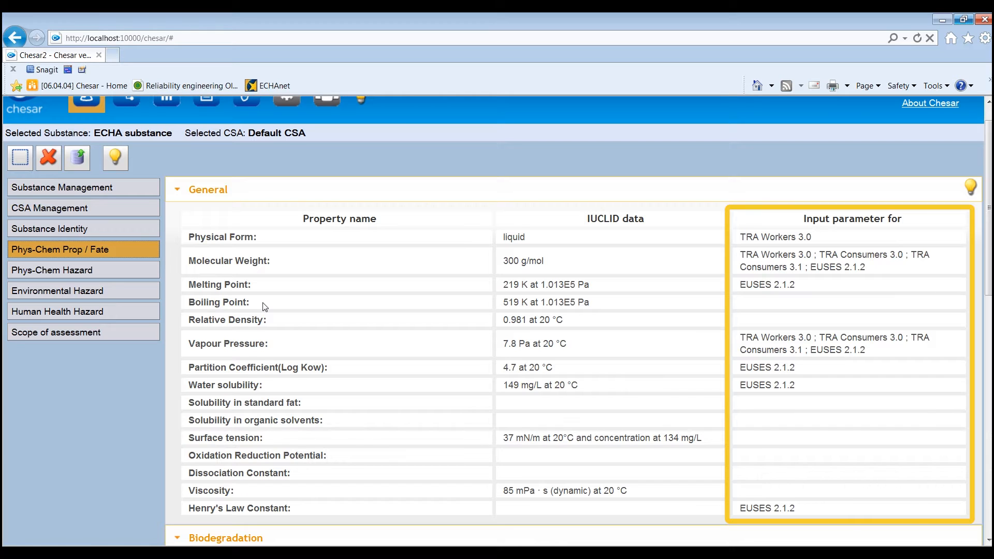
# Step: Show environmental hazard data: not PBT/vPvB, with freshwater, sediment and marine PNECs
pyautogui.click(58, 254)
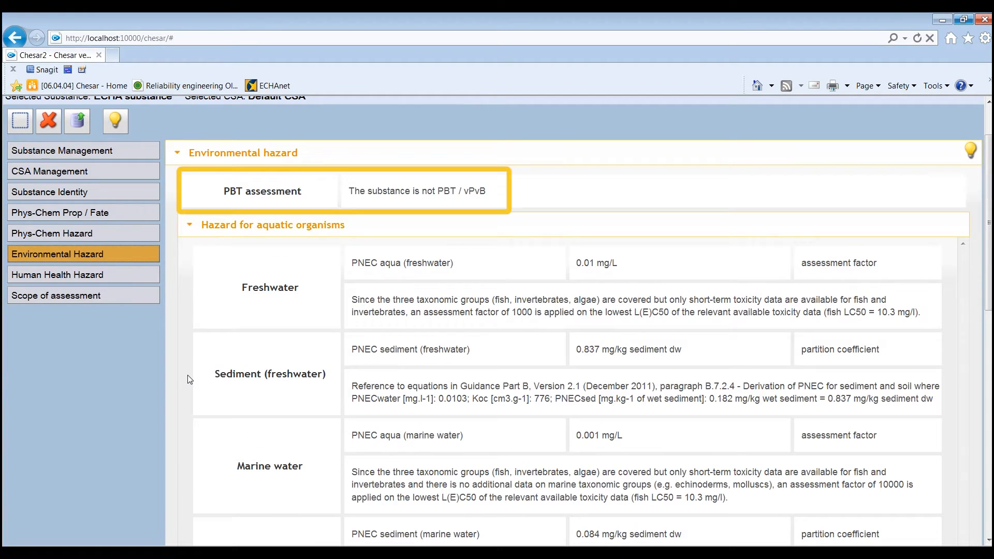
# Step: Review the environmental hazard page, then view worker human health hazards and inhalation DNELs
pyautogui.scroll(-3)
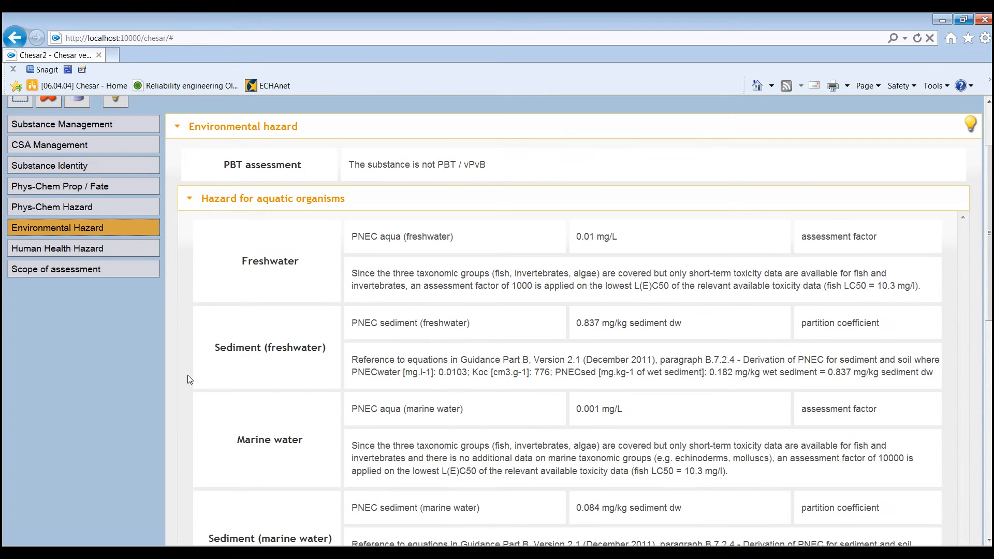
pyautogui.click(58, 248)
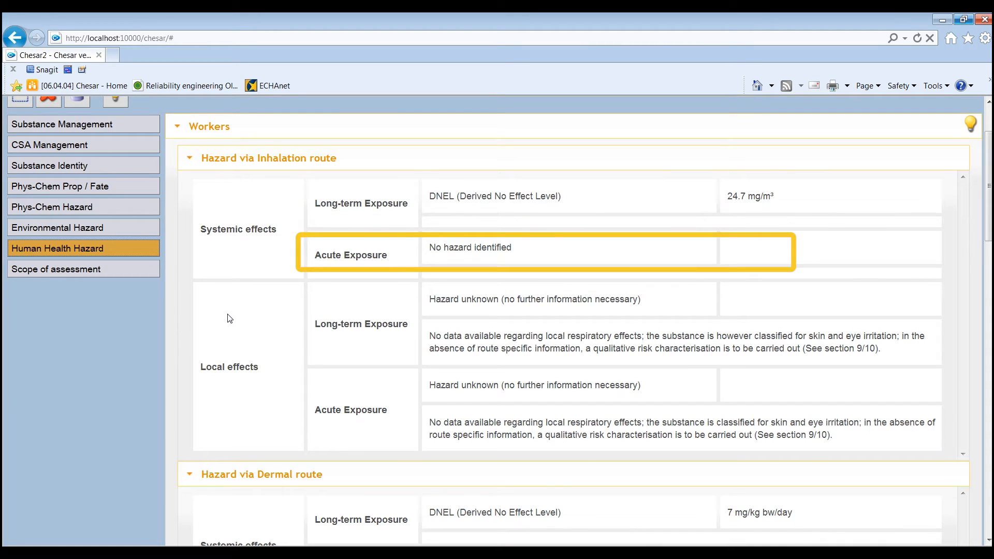
# Step: Display quantitative, qualitative or no risk characterisation types for environment and worker endpoints
pyautogui.click(56, 269)
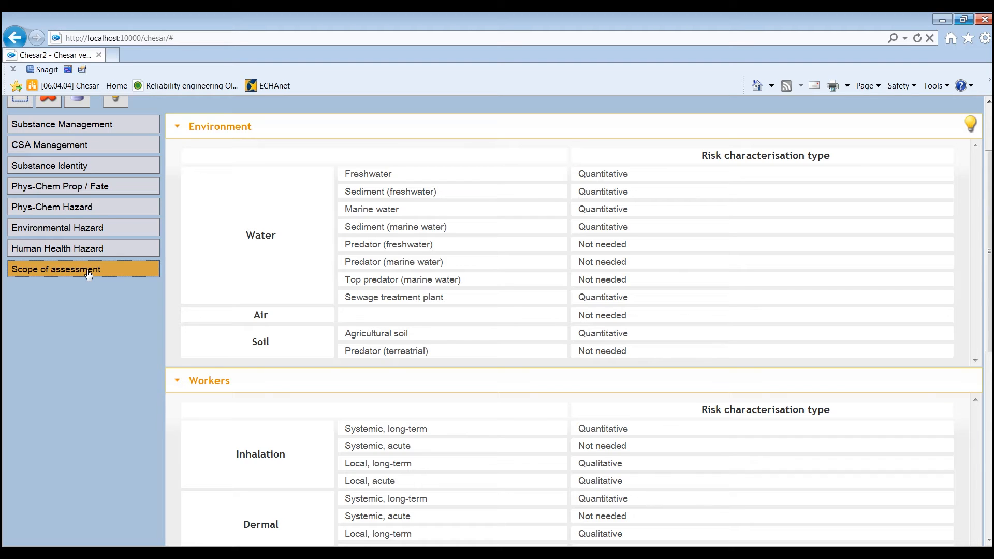
pyautogui.scroll(-3)
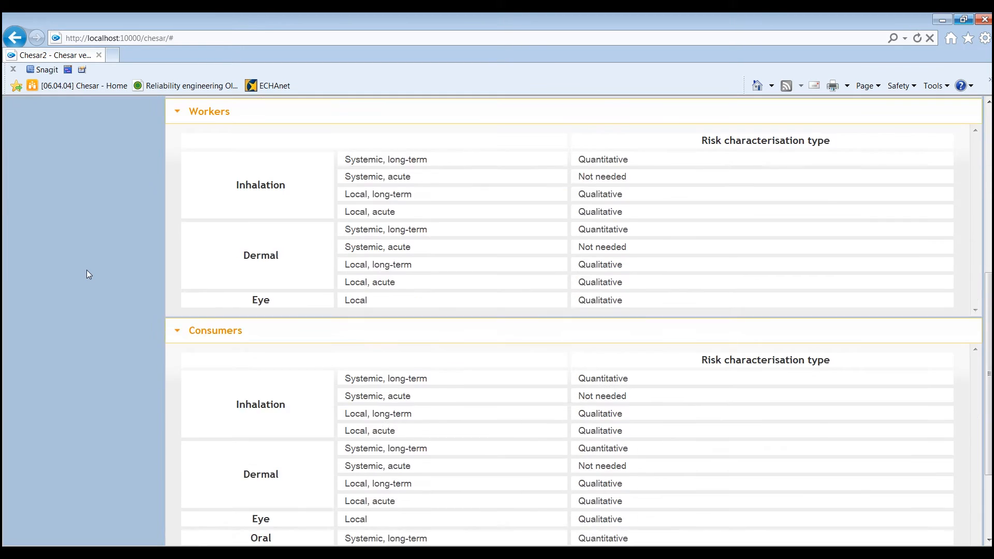